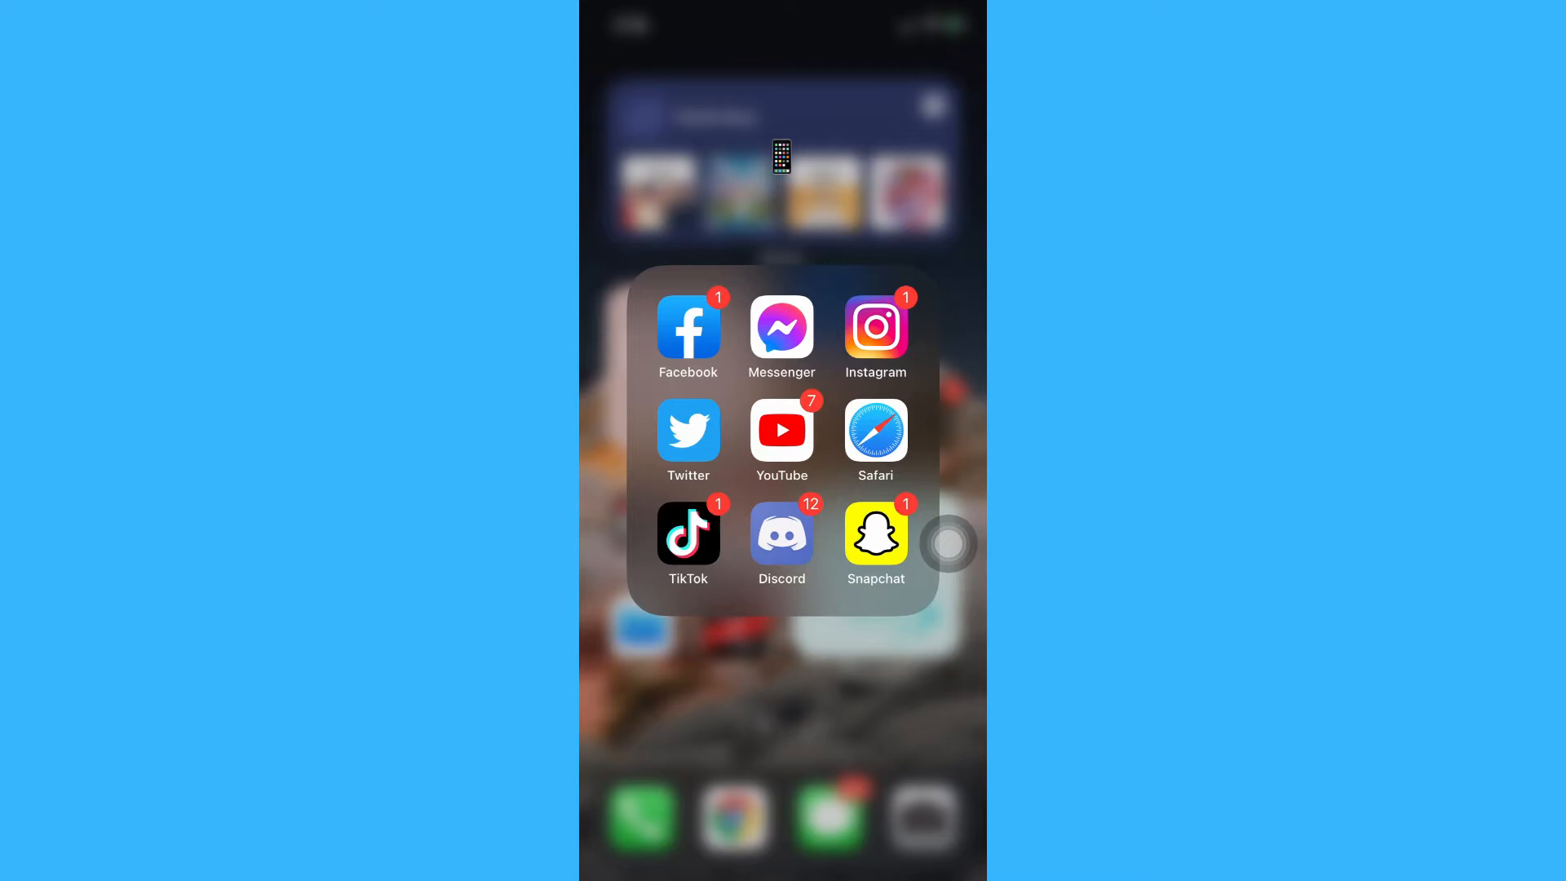
- Launch Messenger from the social apps folder, landing on the empty Chats list
{"action": "left_click", "coordinate": [781, 334]}
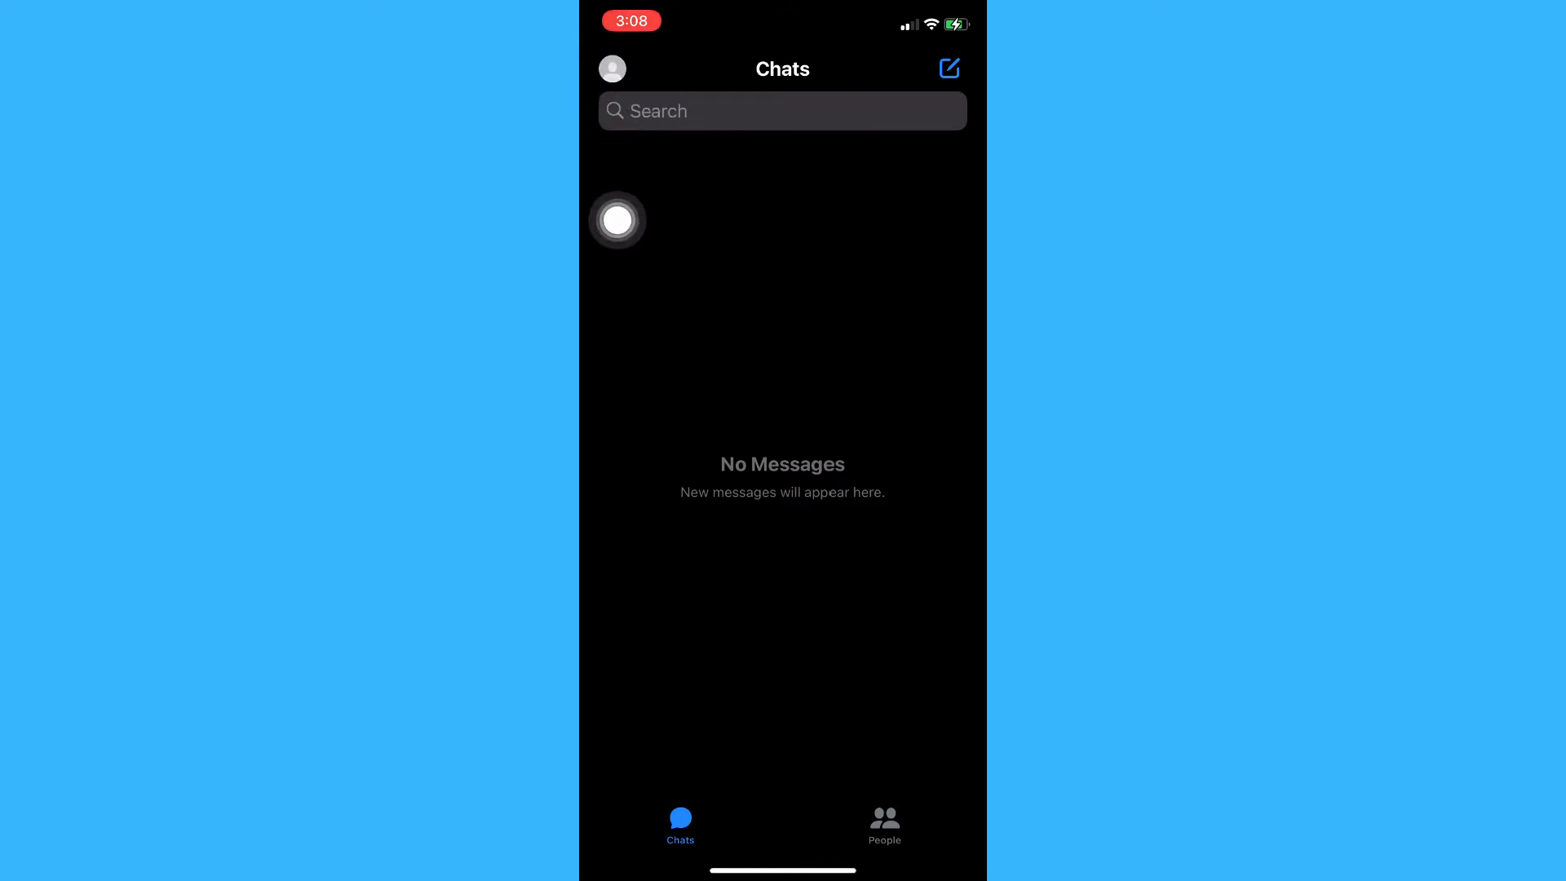
- Show the account settings list with Dark Mode, Active Status and Archived Chats via the profile picture
{"action": "left_click", "coordinate": [612, 68]}
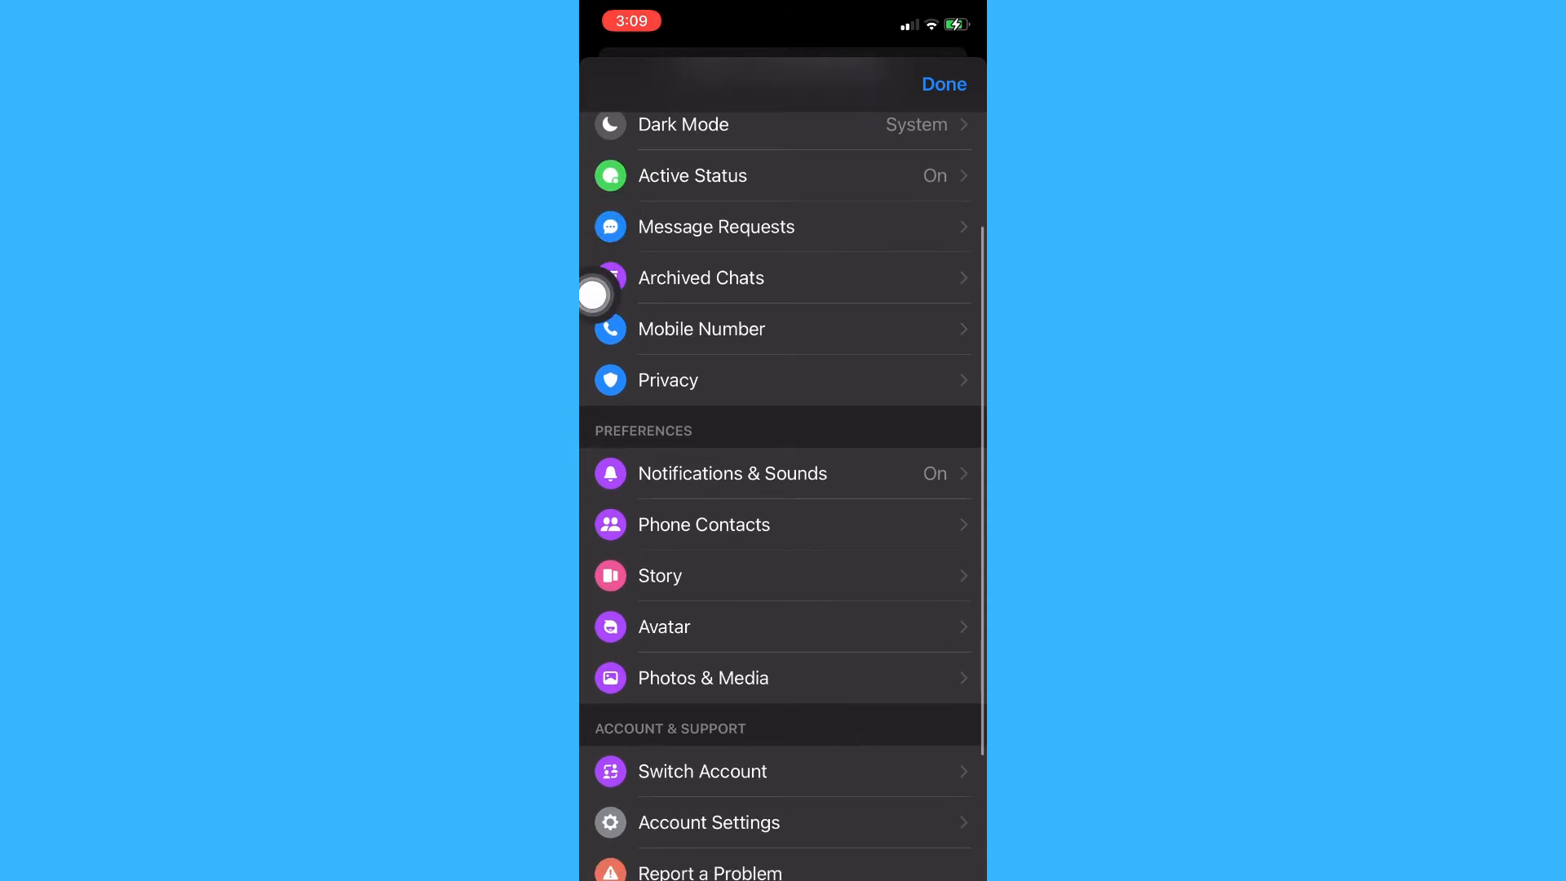
{"action": "mouse_move", "coordinate": [795, 323]}
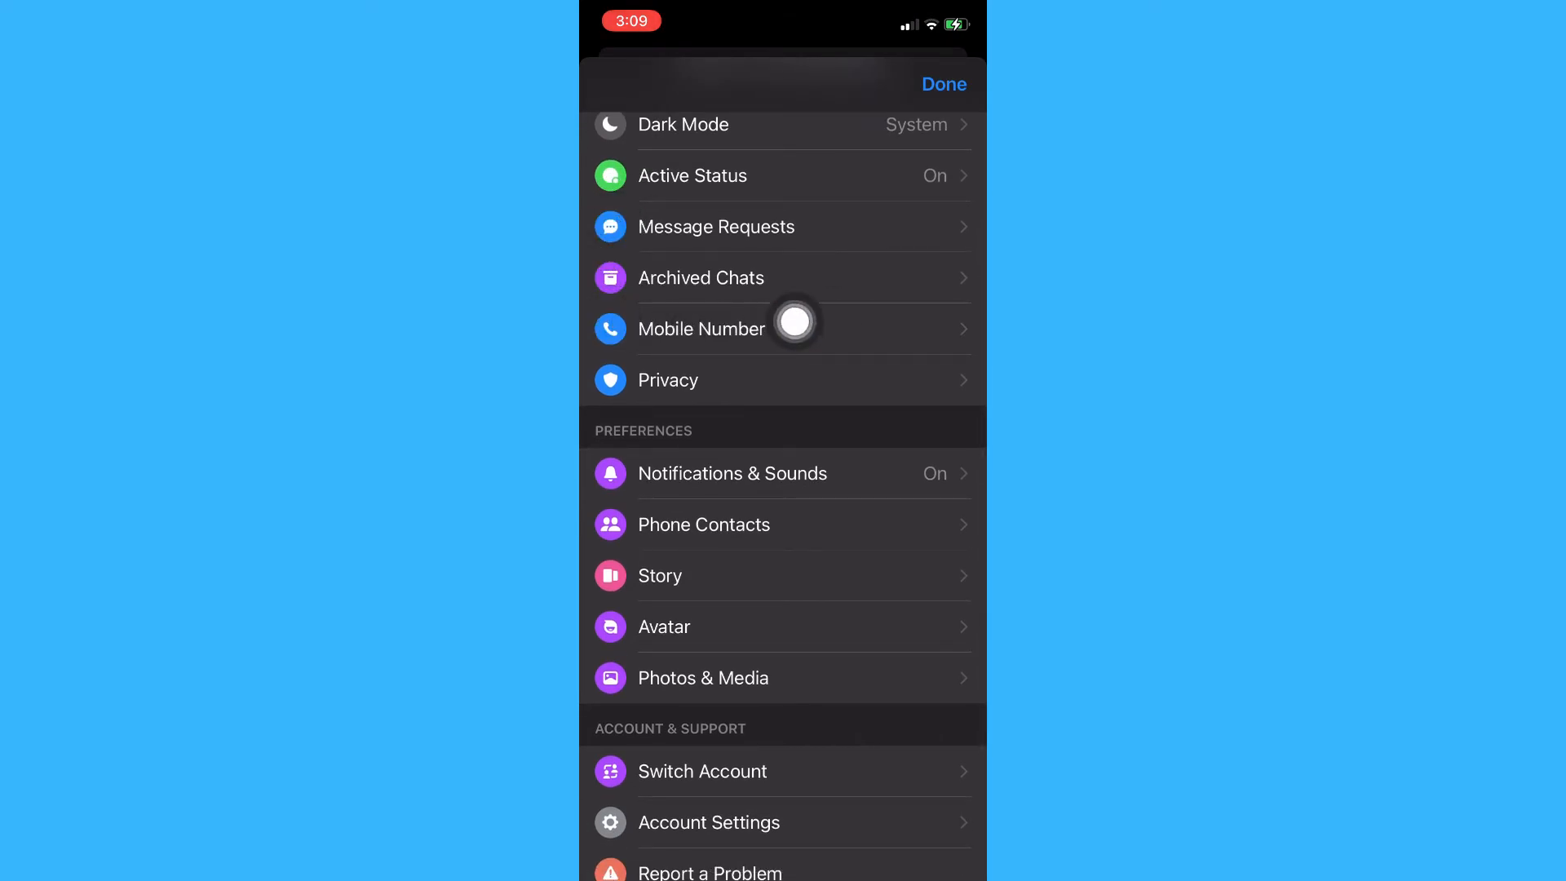